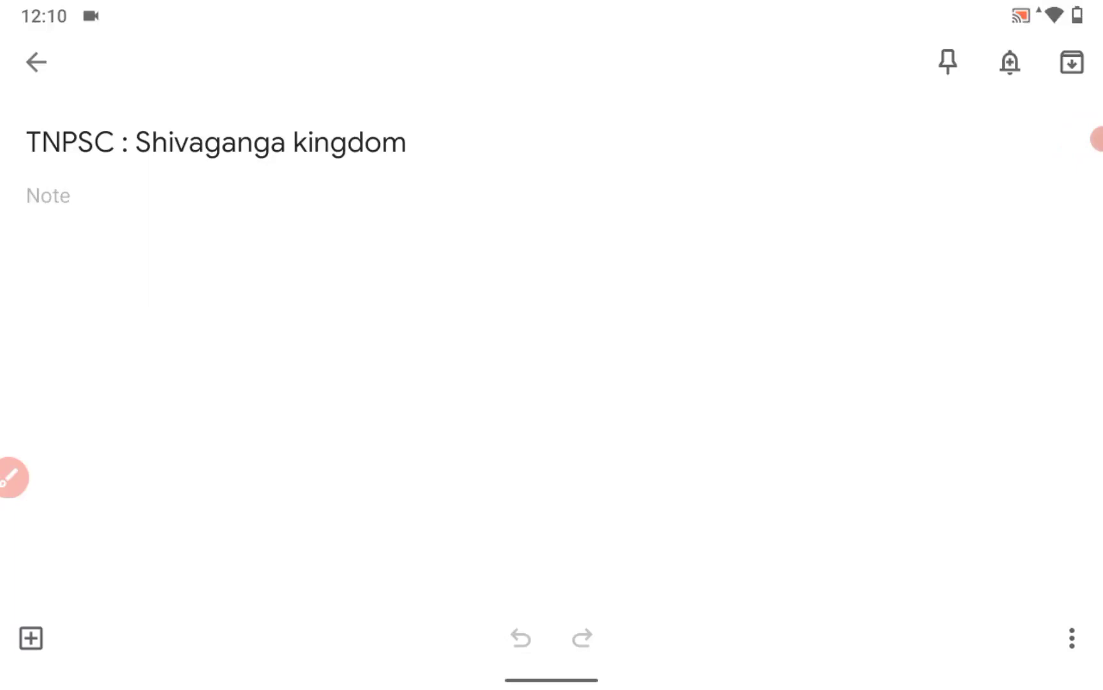
# Turn on the screen-drawing overlay and sketch circled years, arrows and ruler names in black pen.
pyautogui.click(11, 478)
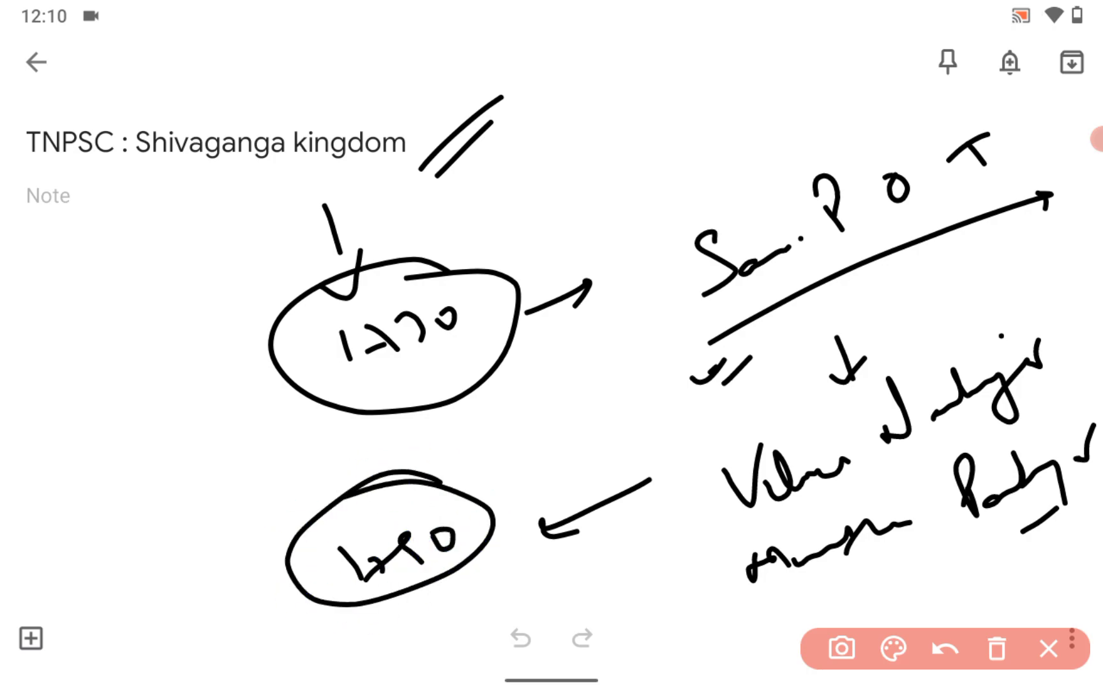
# Clear every handwritten stroke from the Shivaganga kingdom note via the toolbar trash icon.
pyautogui.click(996, 647)
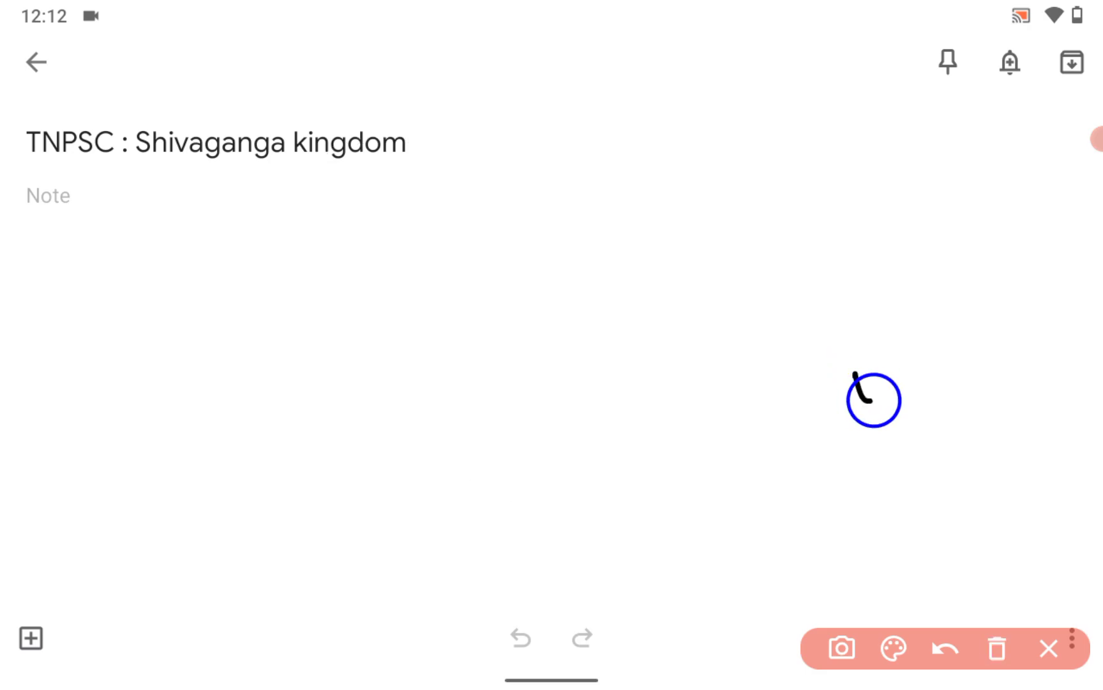
pyautogui.click(945, 647)
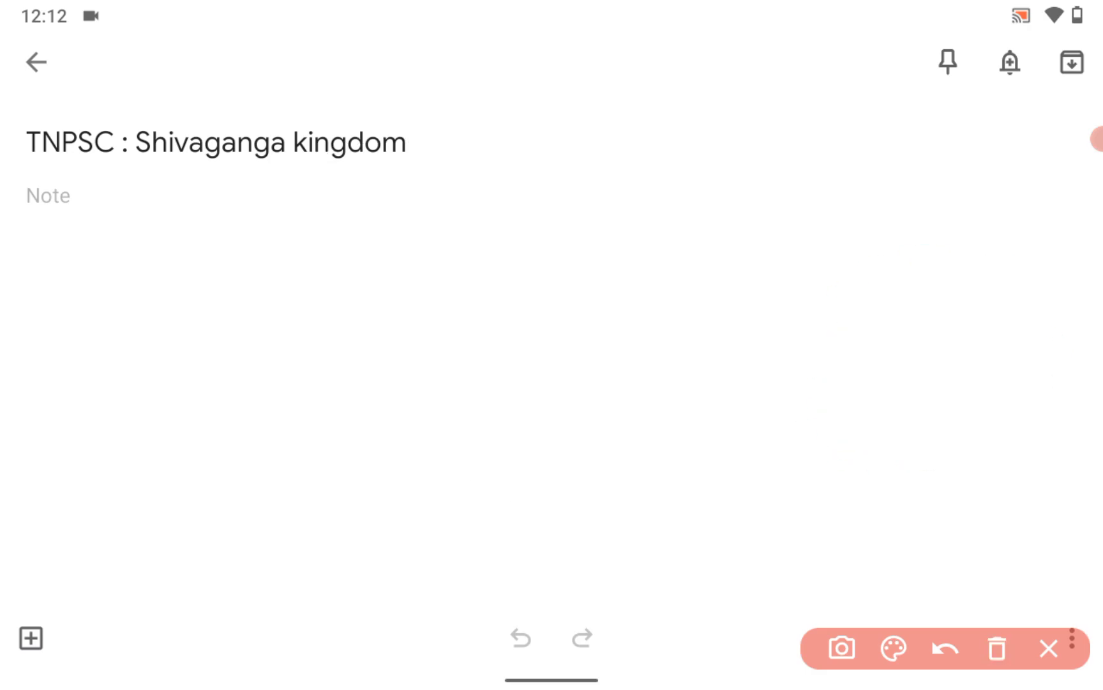